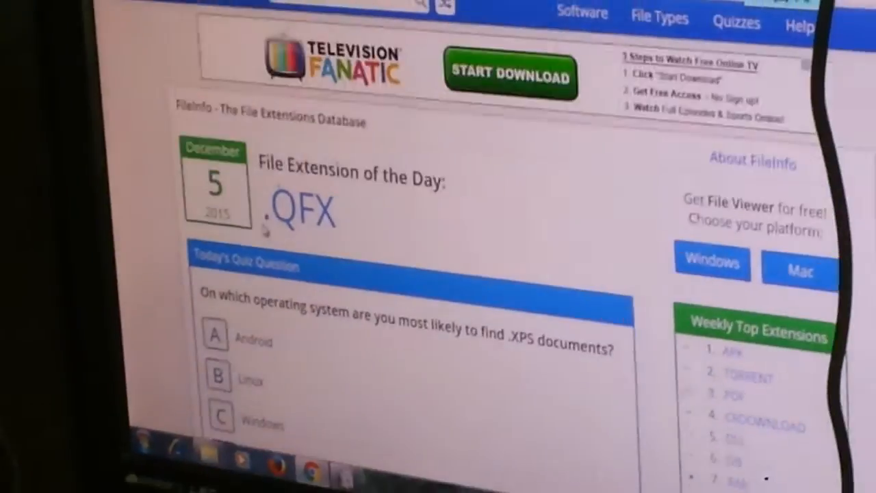
pyautogui.scroll(-3)
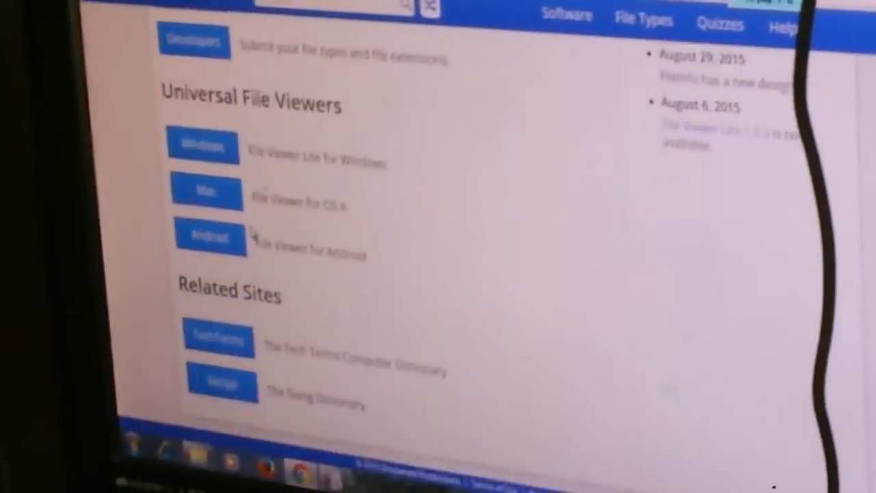